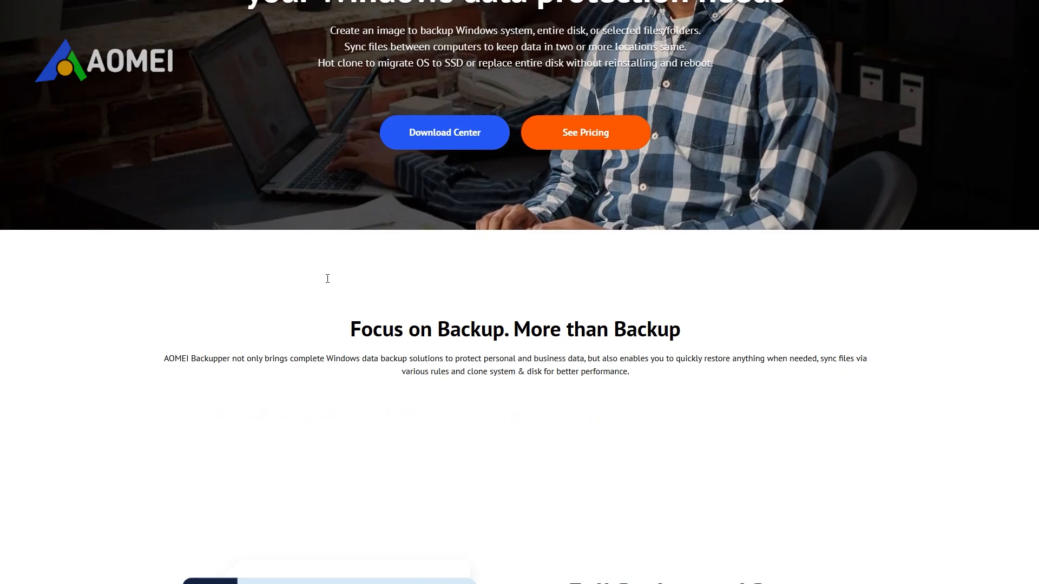
# Scroll the AOMEI product page down to the 'Full Backup and Restore' section.
pyautogui.scroll(-3)
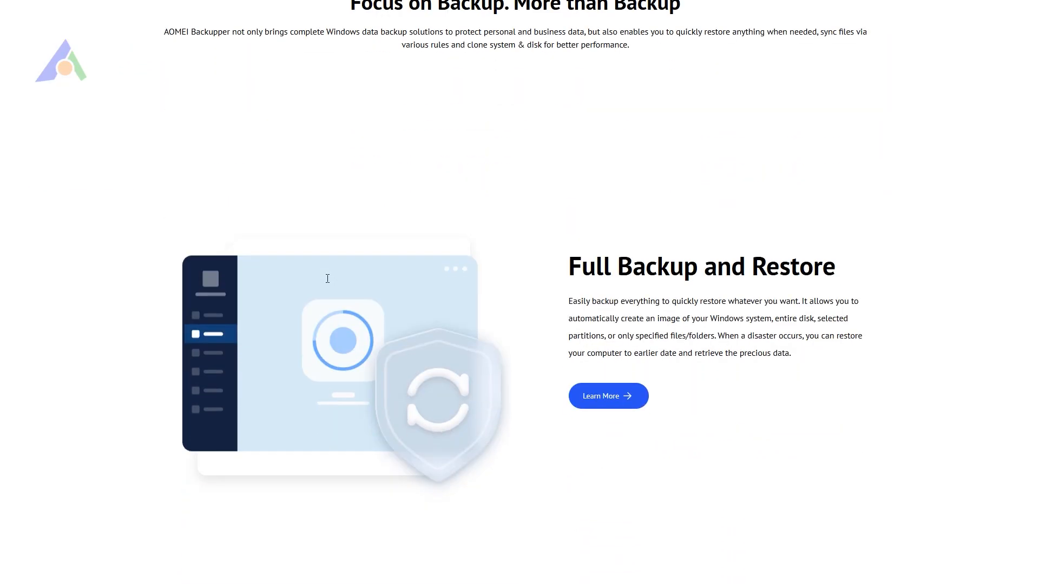
pyautogui.scroll(-3)
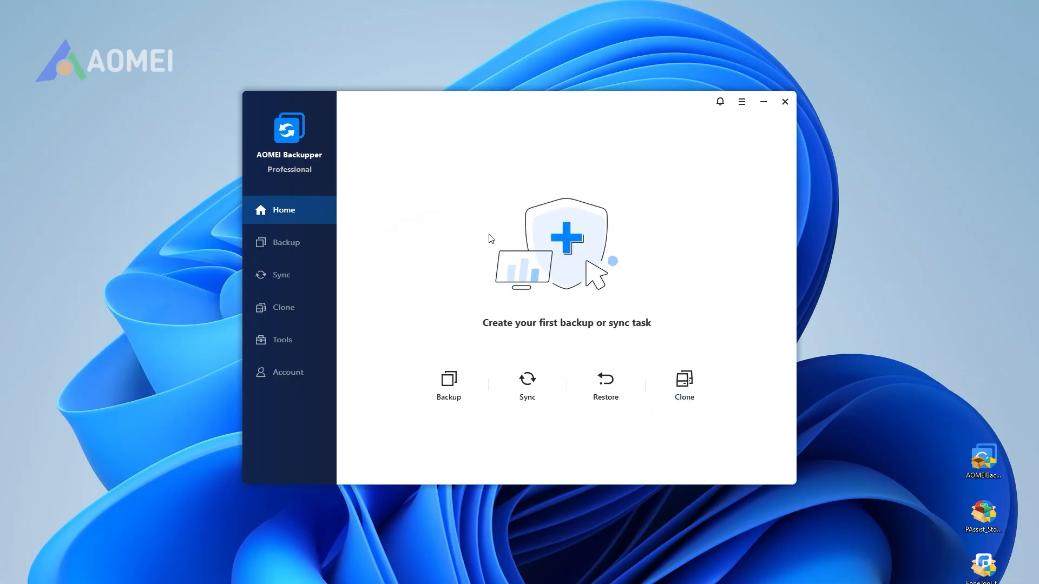
pyautogui.click(286, 242)
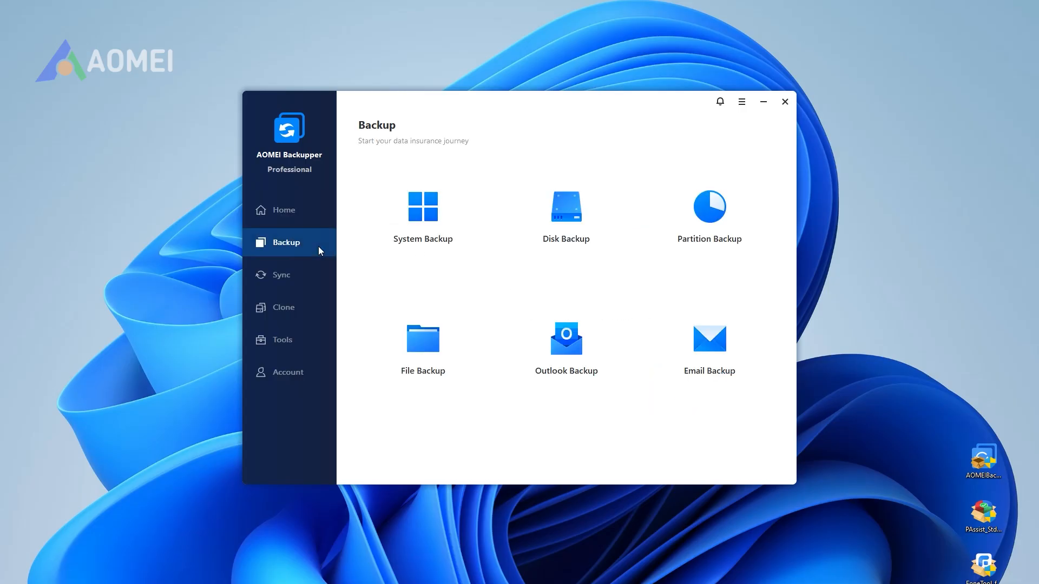
pyautogui.moveTo(280, 274)
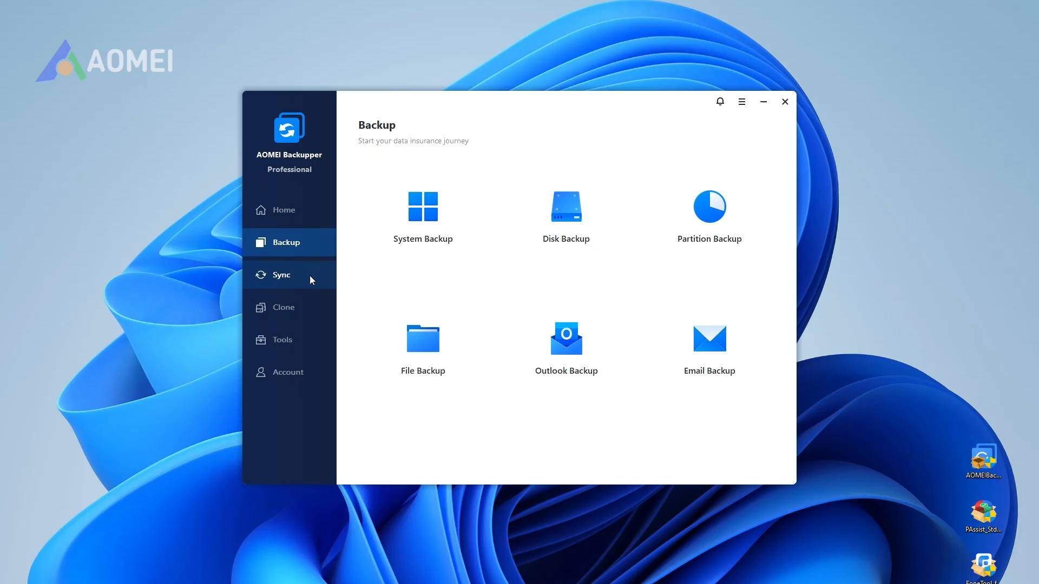
pyautogui.click(281, 275)
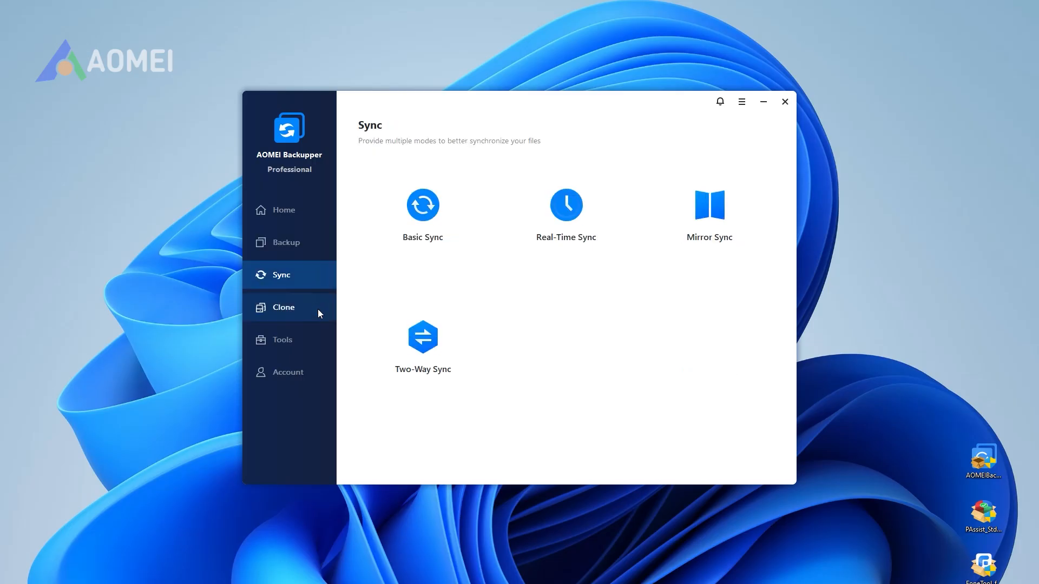
pyautogui.click(283, 307)
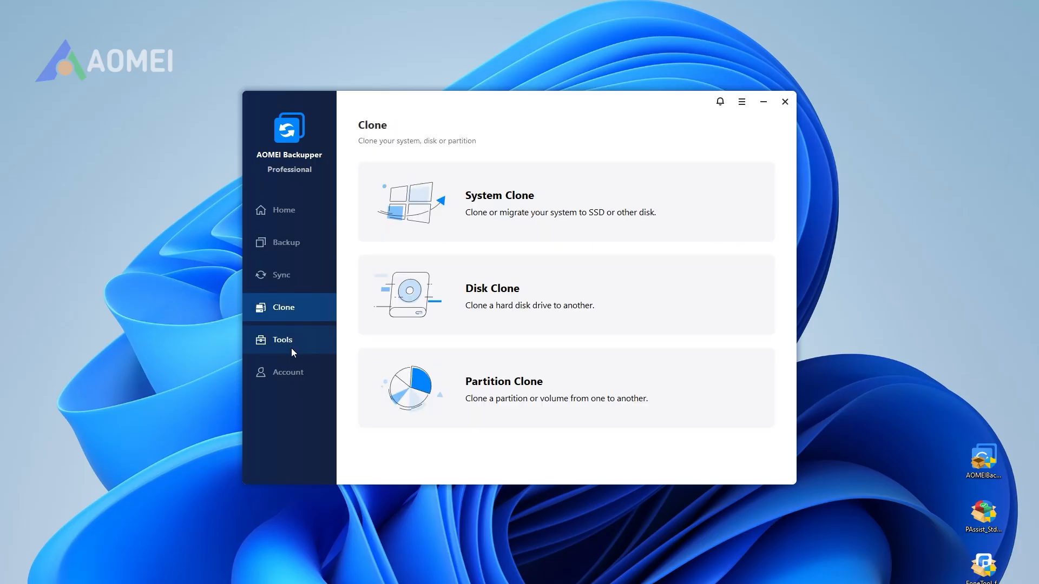
pyautogui.click(282, 340)
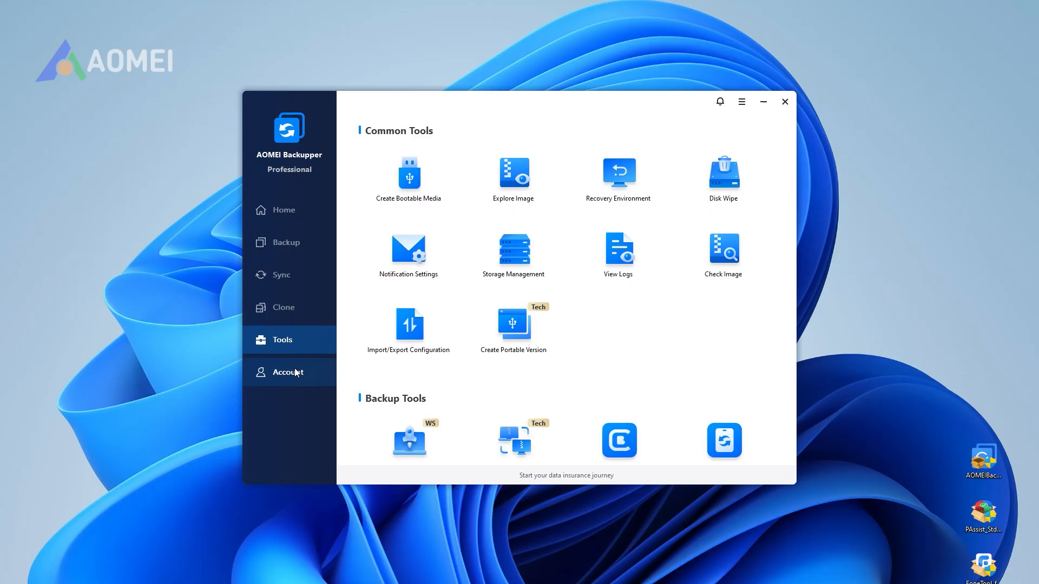
pyautogui.click(288, 372)
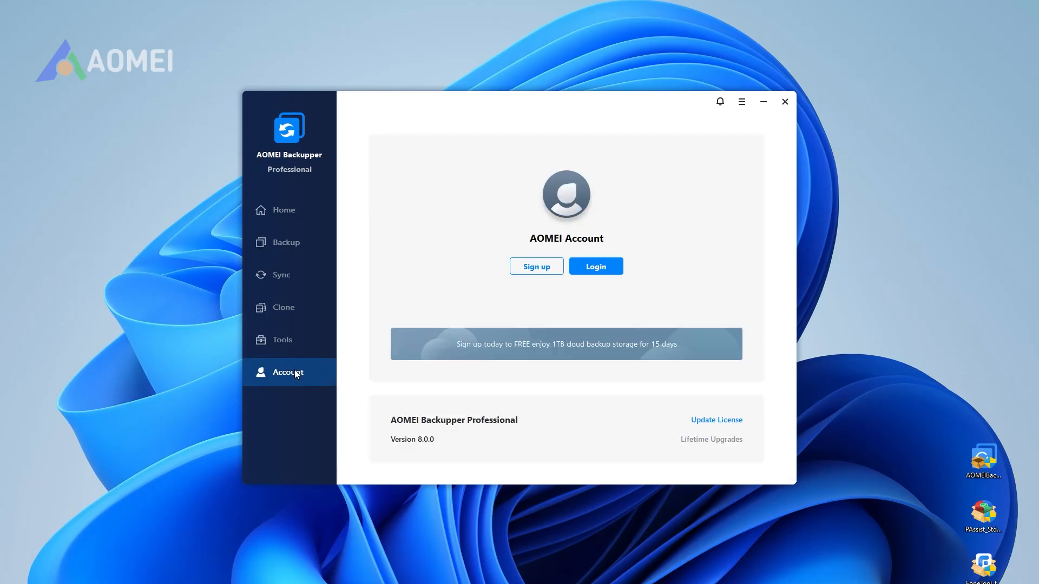
pyautogui.moveTo(284, 210)
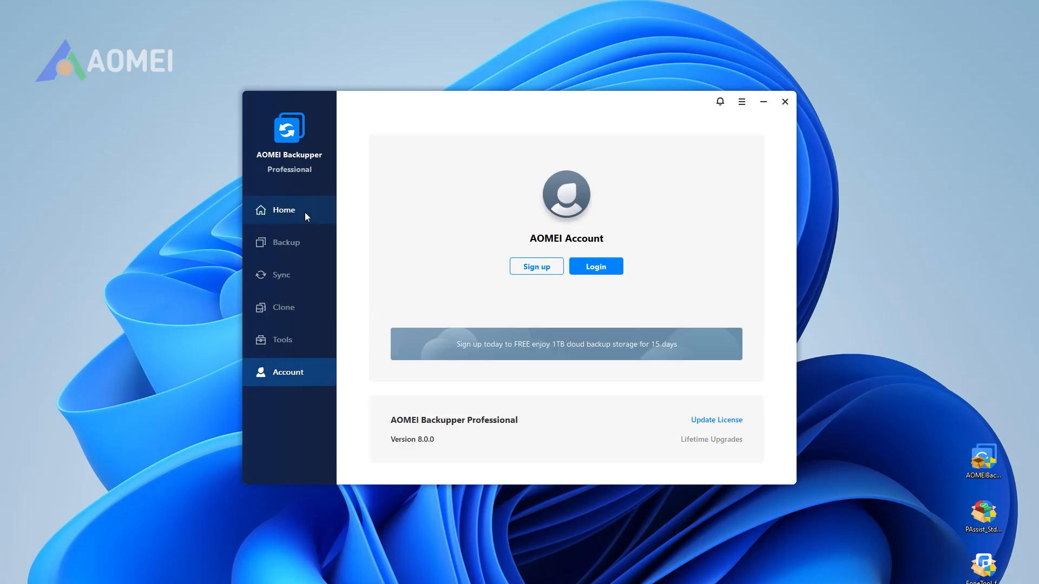
pyautogui.click(284, 210)
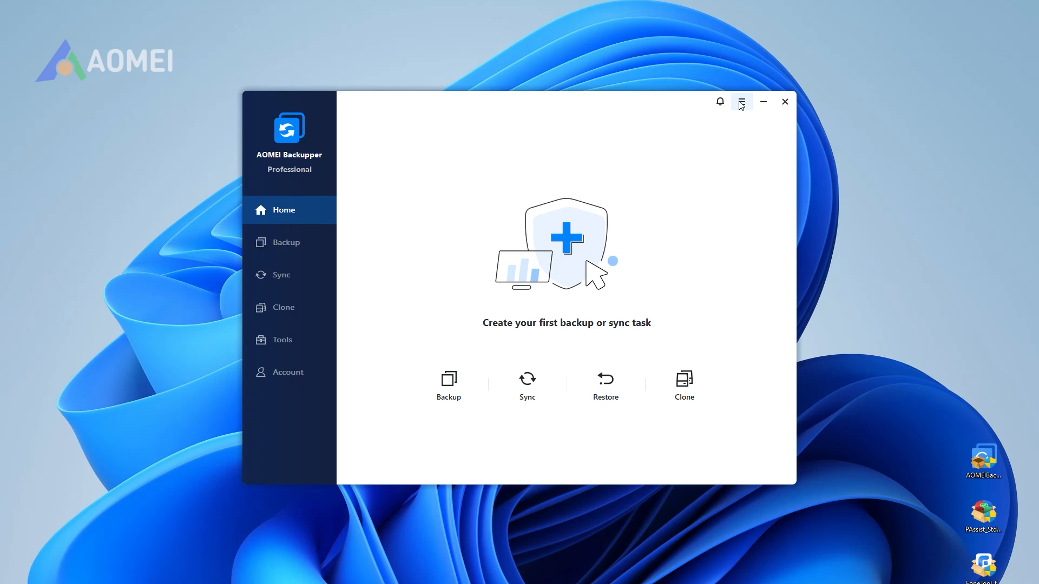
# Enable the Settings password lock with hint 123 and save it.
pyautogui.click(741, 101)
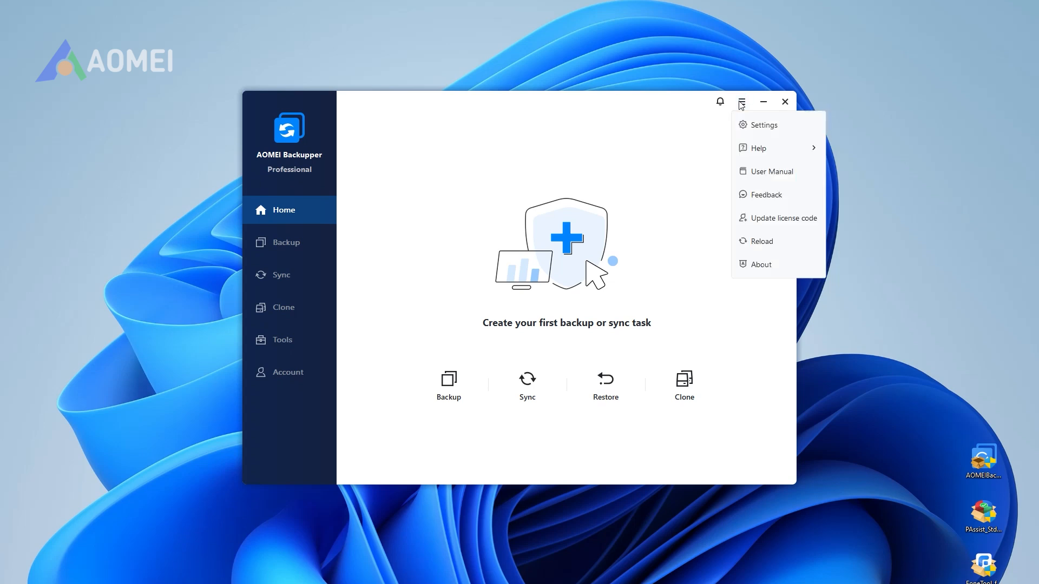
pyautogui.click(764, 124)
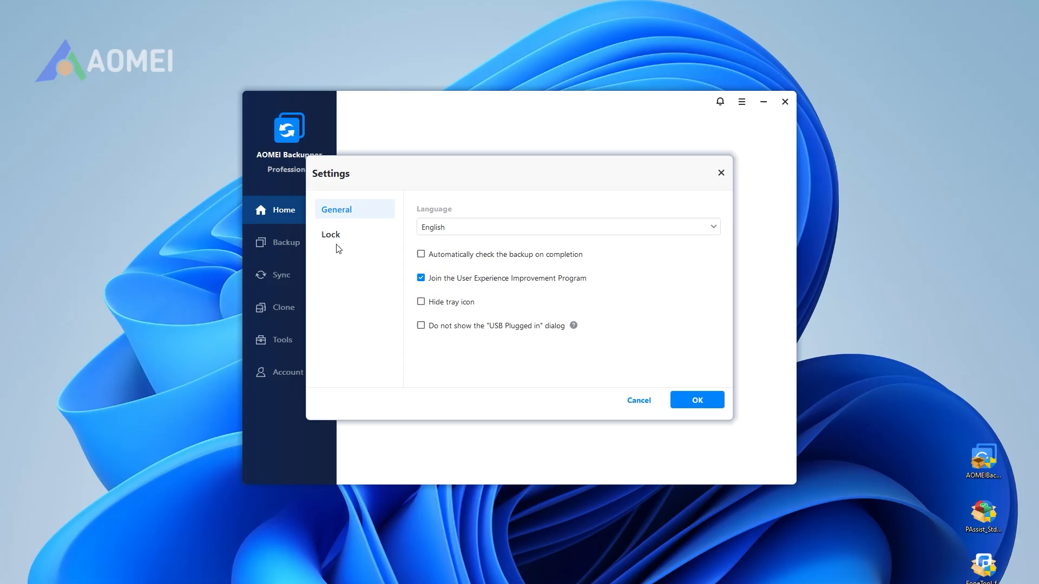
pyautogui.click(330, 234)
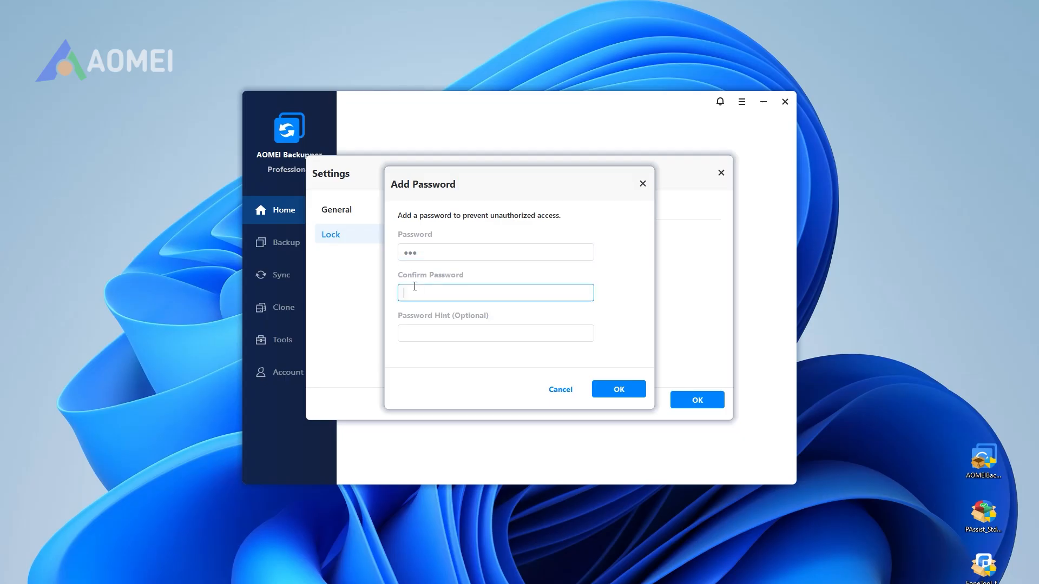
pyautogui.write('123')
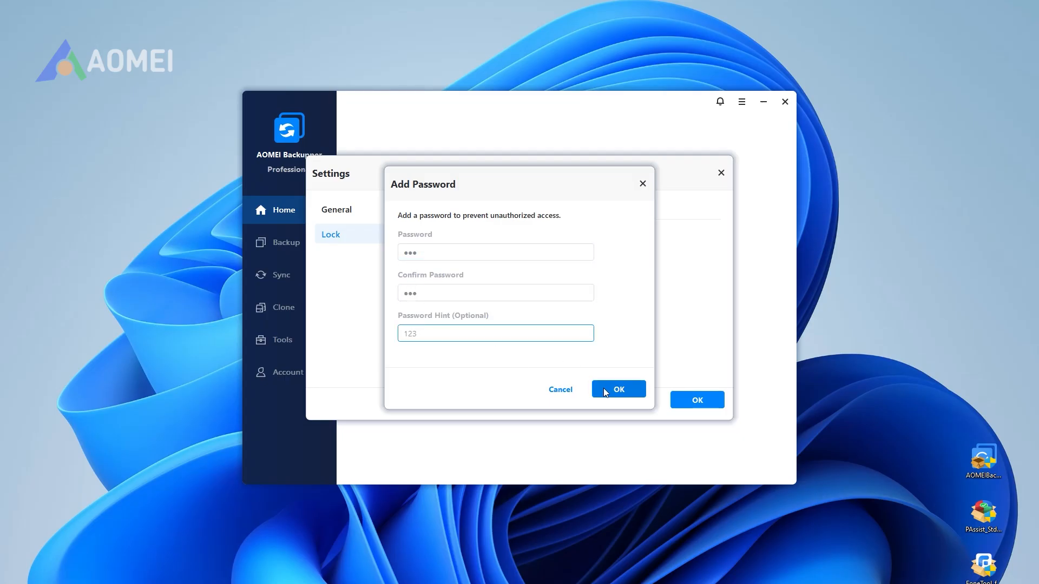
pyautogui.click(617, 389)
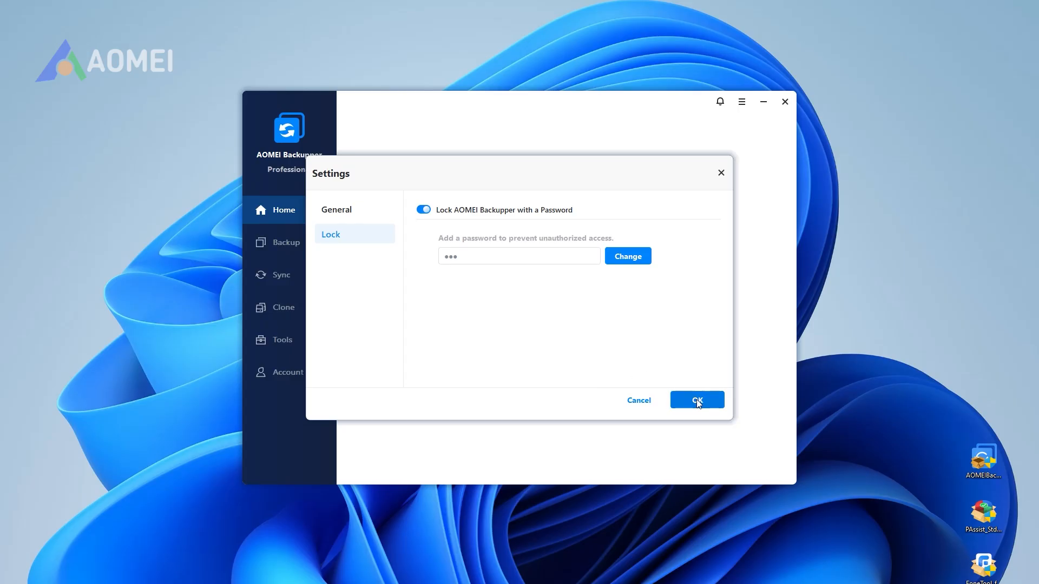
pyautogui.click(697, 400)
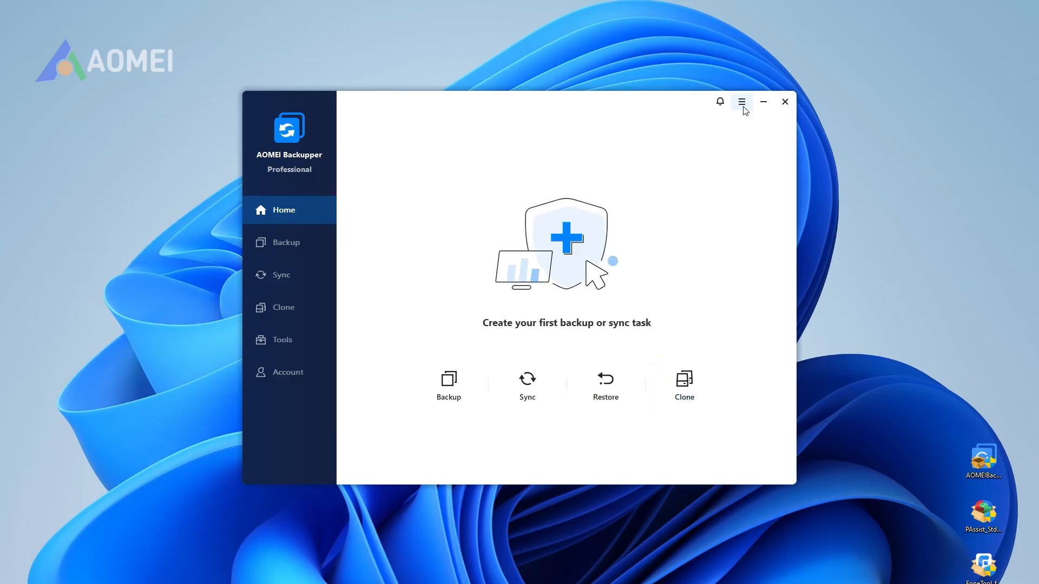
pyautogui.moveTo(695, 154)
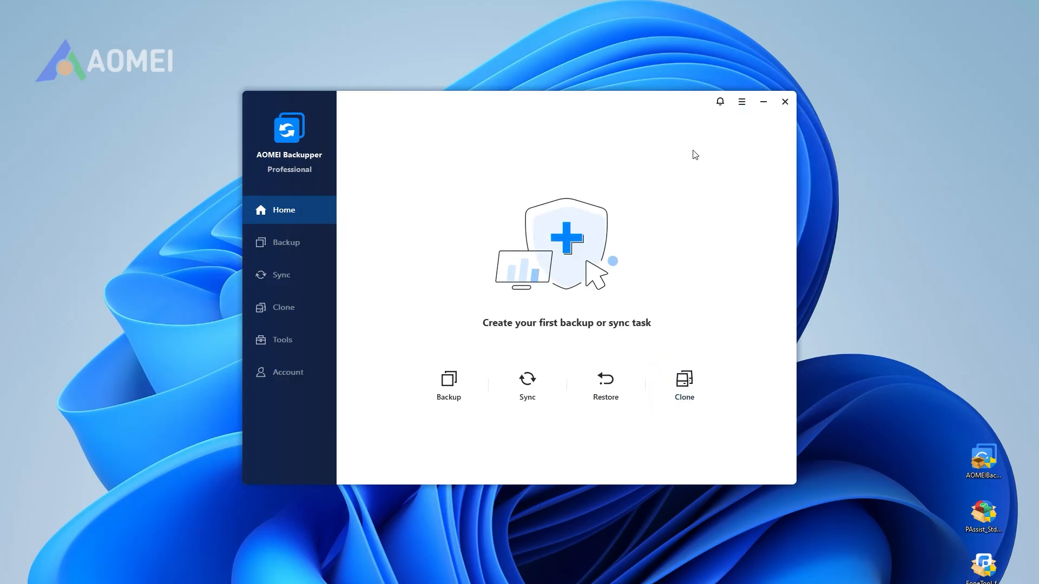
pyautogui.moveTo(409, 418)
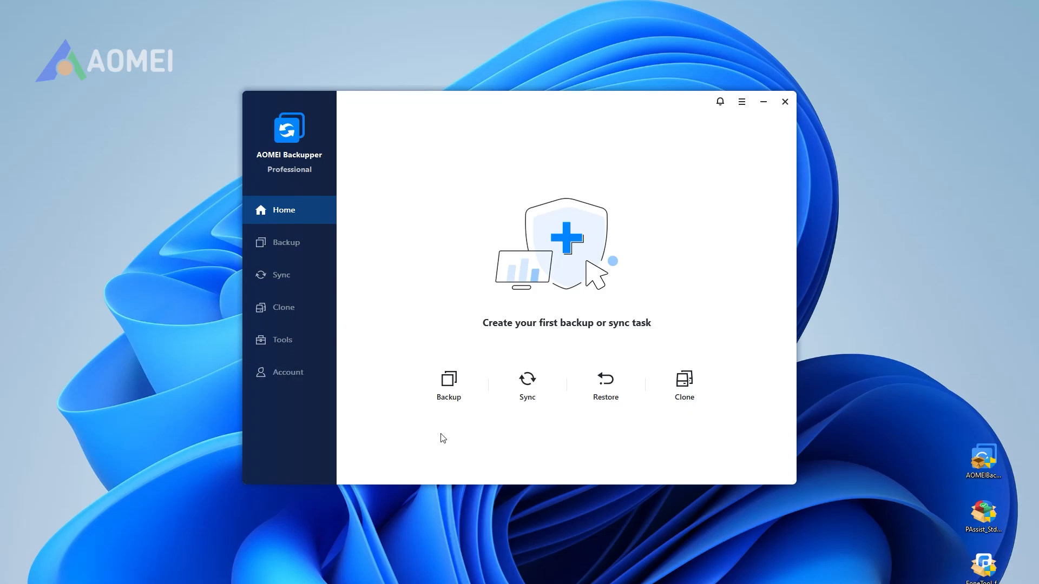
# Create a System Backup task with C: as source and a destination selected.
pyautogui.click(286, 242)
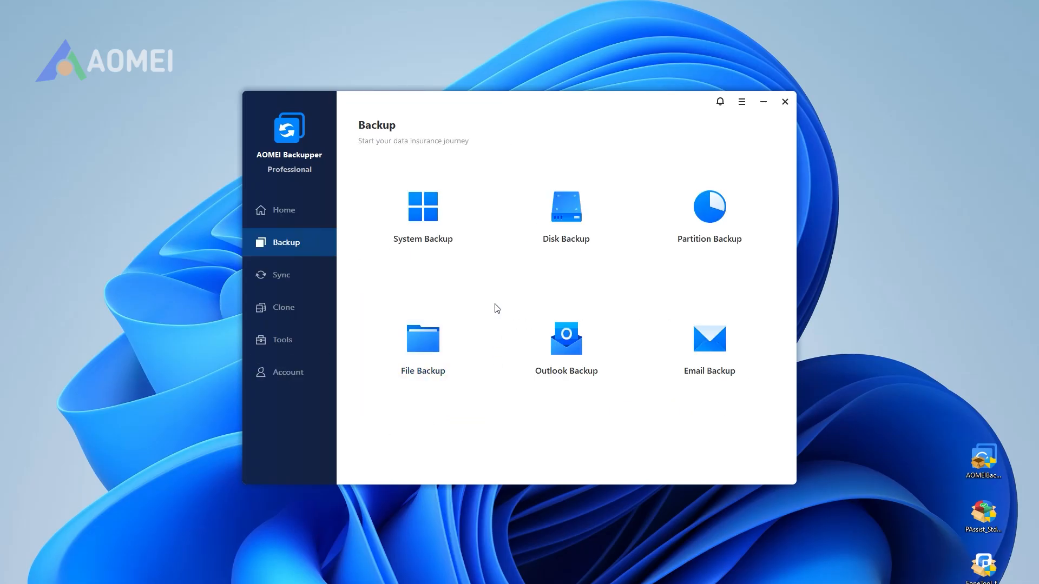
pyautogui.moveTo(422, 222)
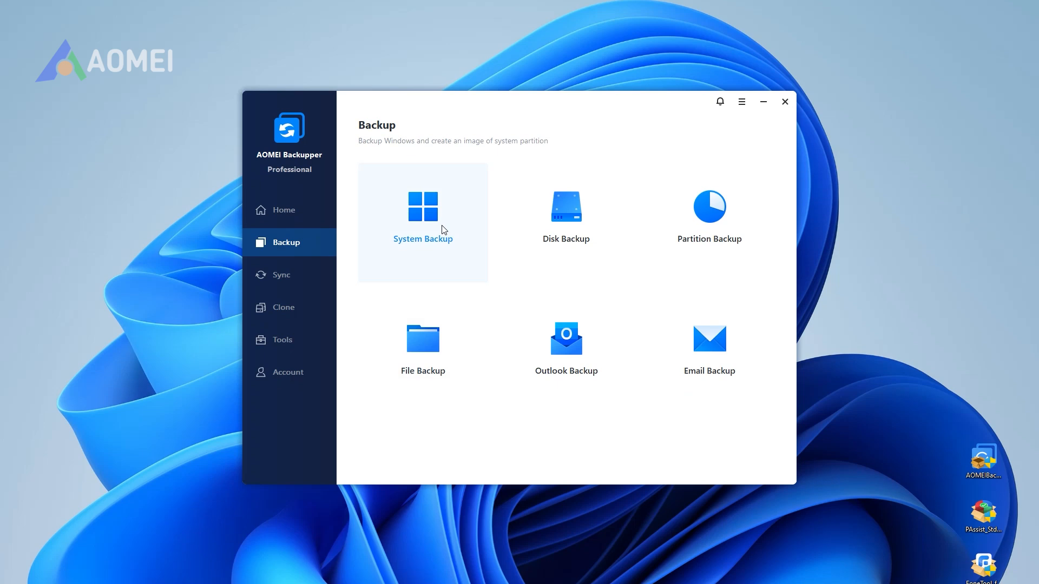
pyautogui.click(422, 218)
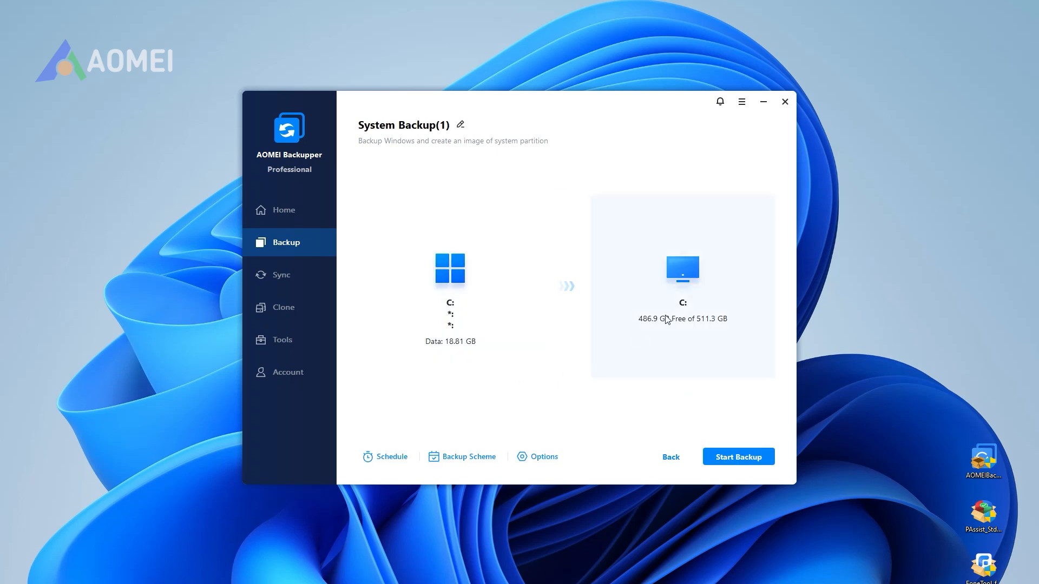
pyautogui.click(682, 286)
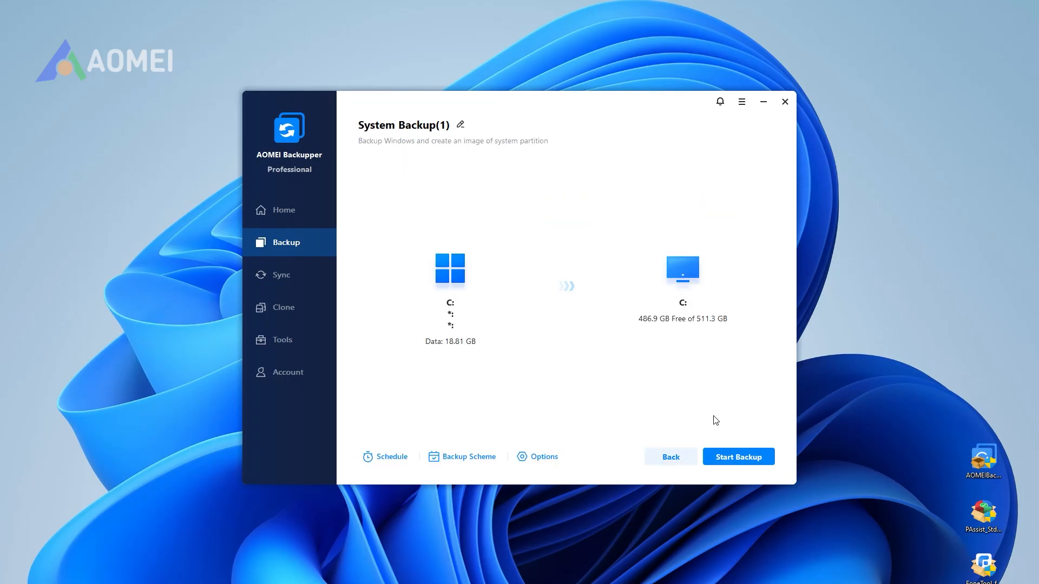
pyautogui.moveTo(759, 466)
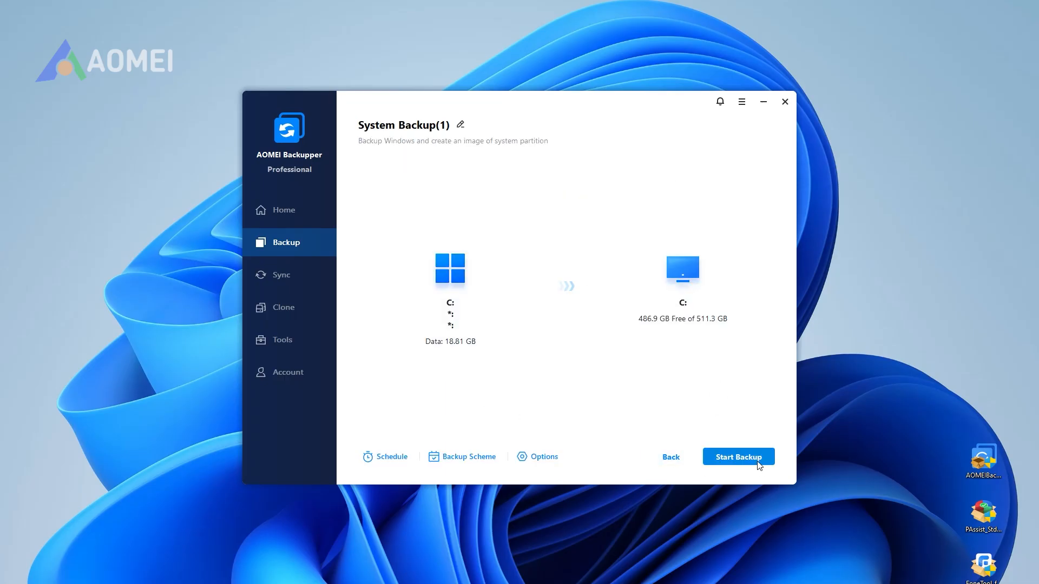
# Start the System Backup, then decline cancelling so it keeps running at 0%.
pyautogui.click(737, 457)
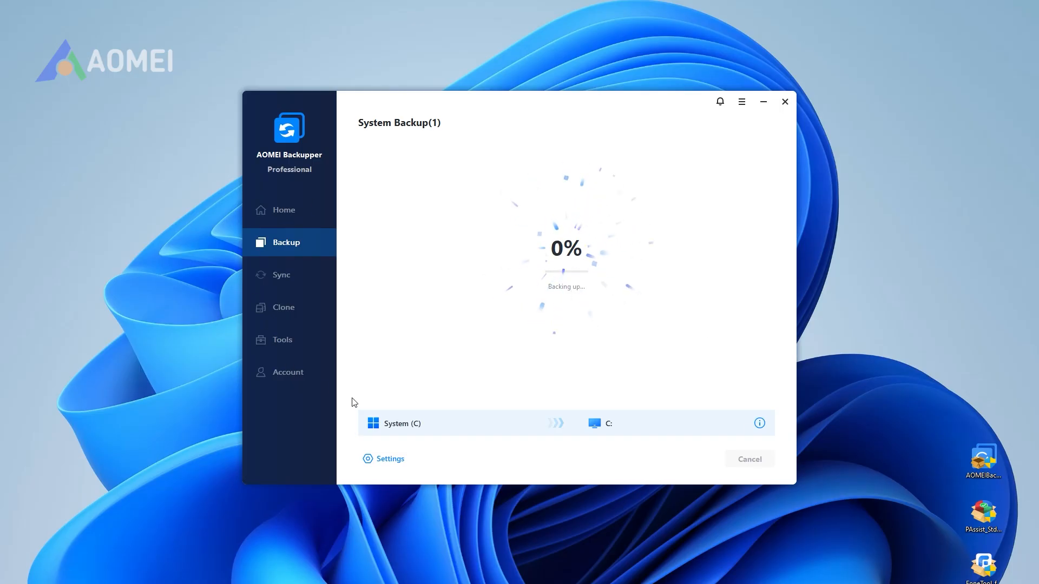
pyautogui.moveTo(821, 147)
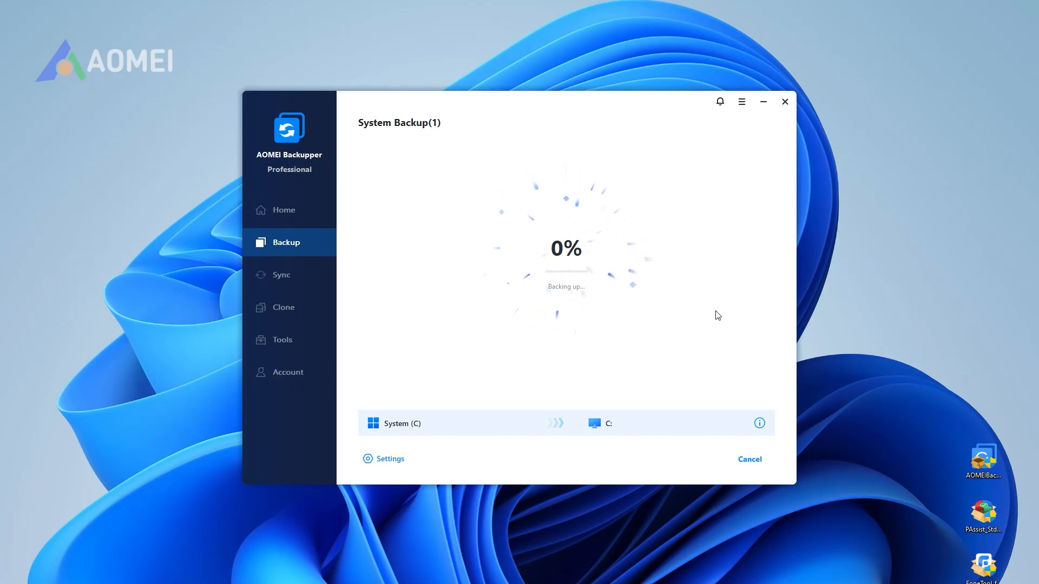
pyautogui.moveTo(788, 147)
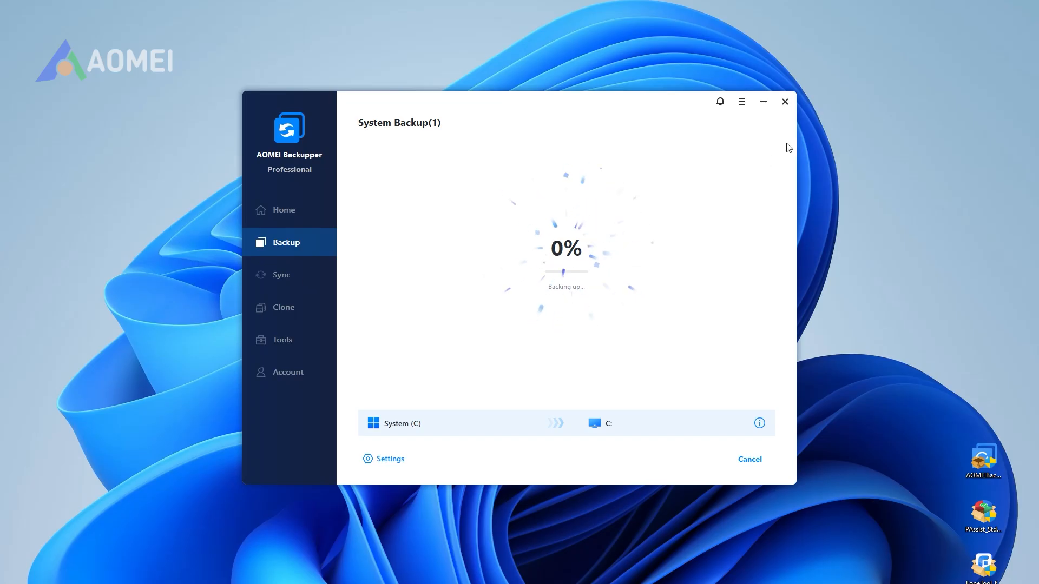
pyautogui.click(750, 460)
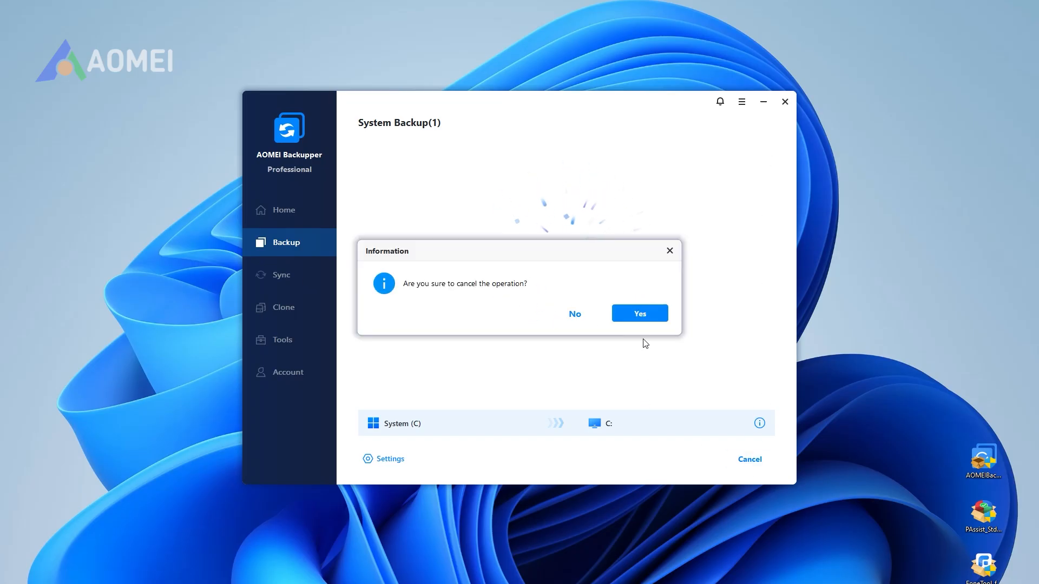
pyautogui.click(573, 314)
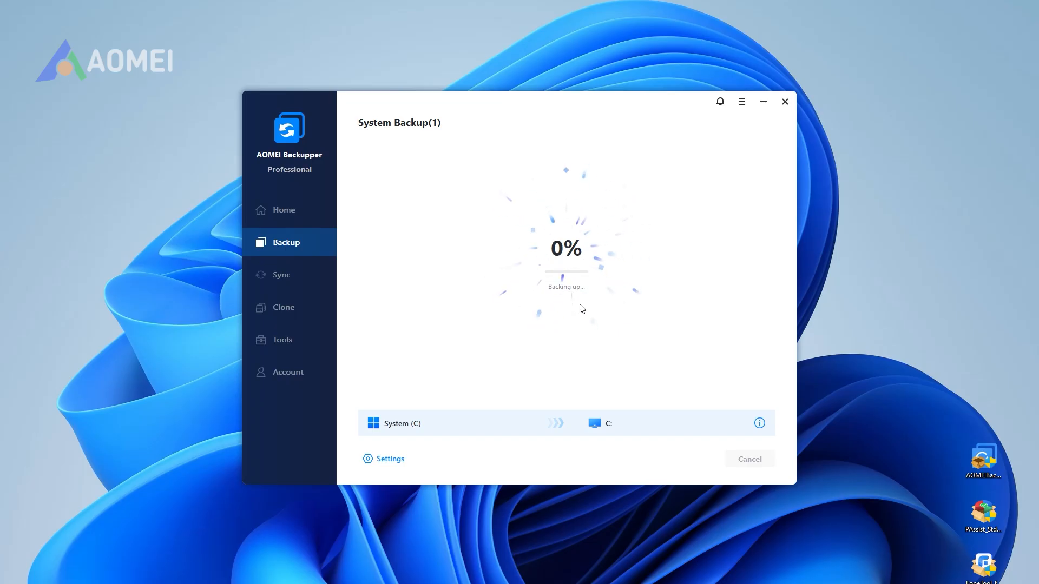
pyautogui.moveTo(305, 272)
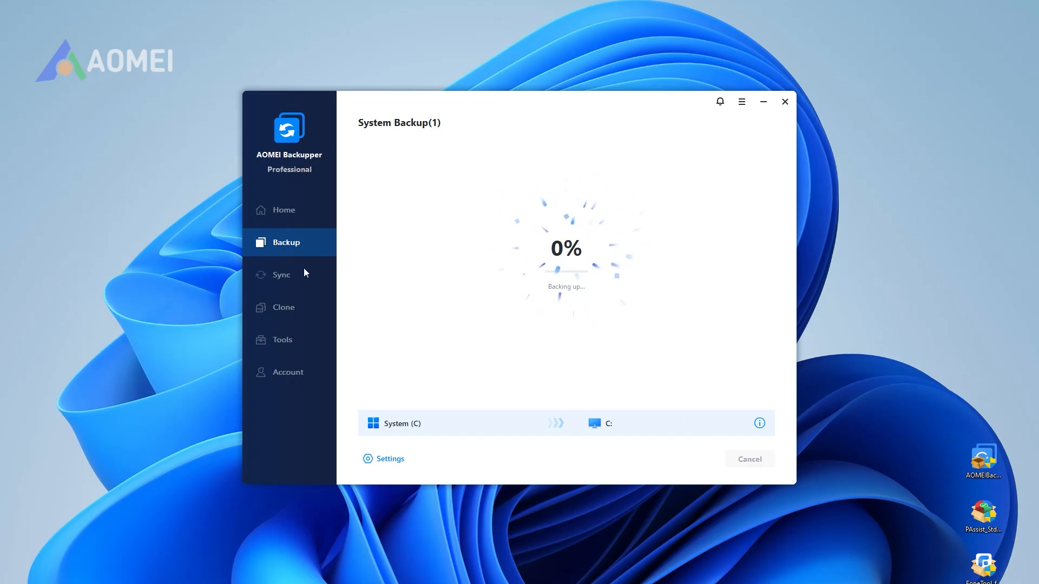